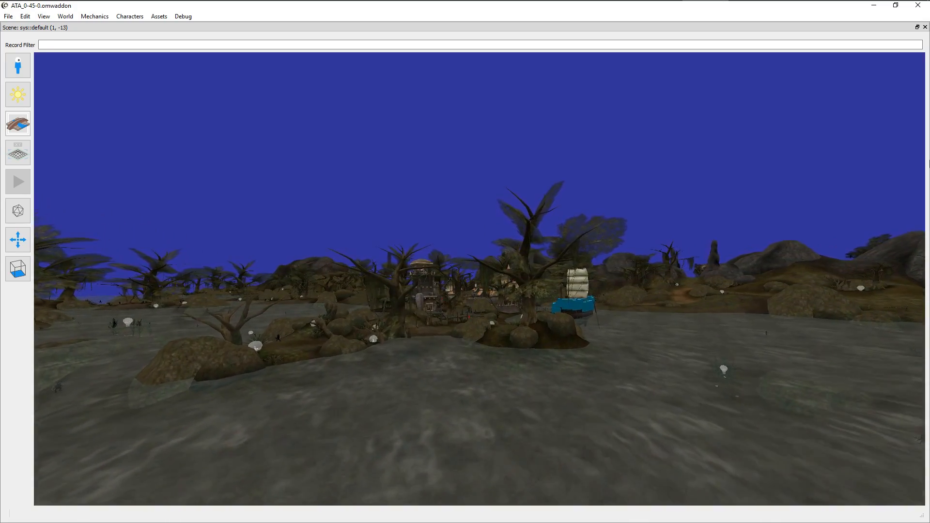
# - Open the light_de_lantern record and set its Colour to a bright teal
pyautogui.click(17, 94)
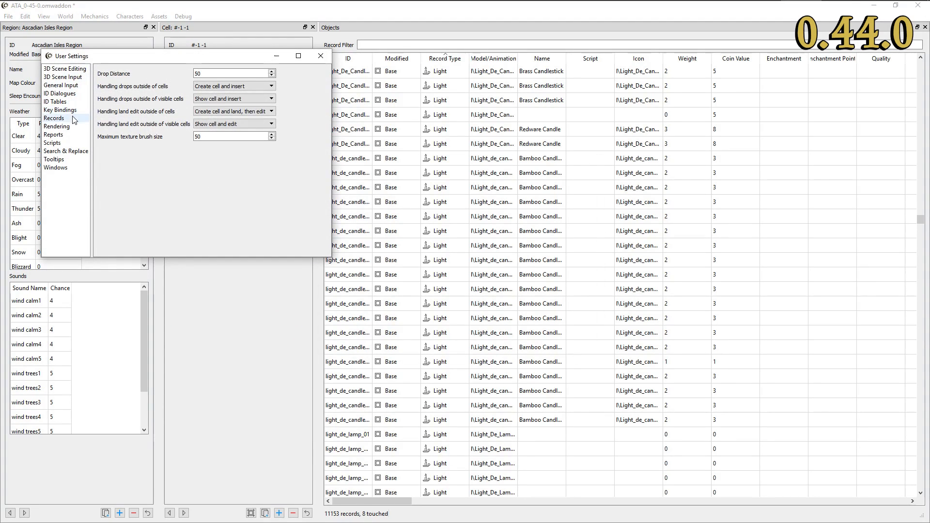
pyautogui.click(52, 142)
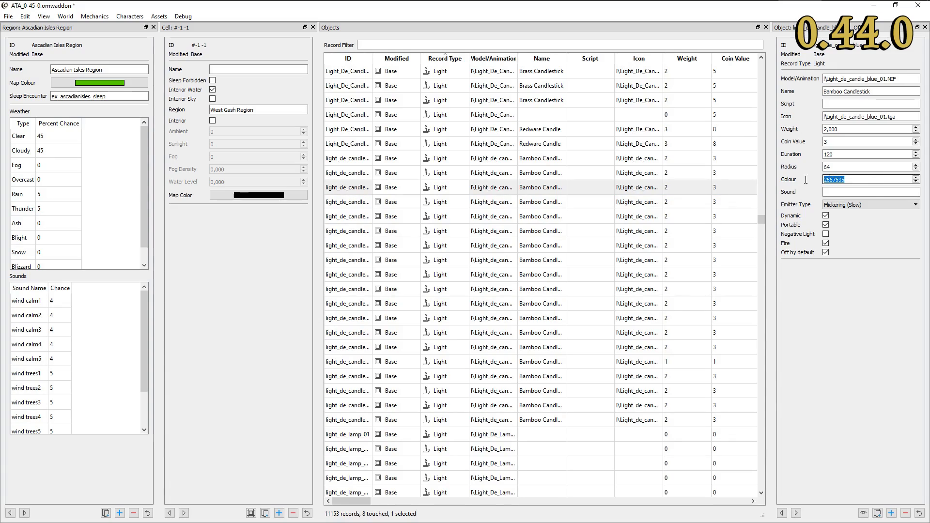
pyautogui.write('4')
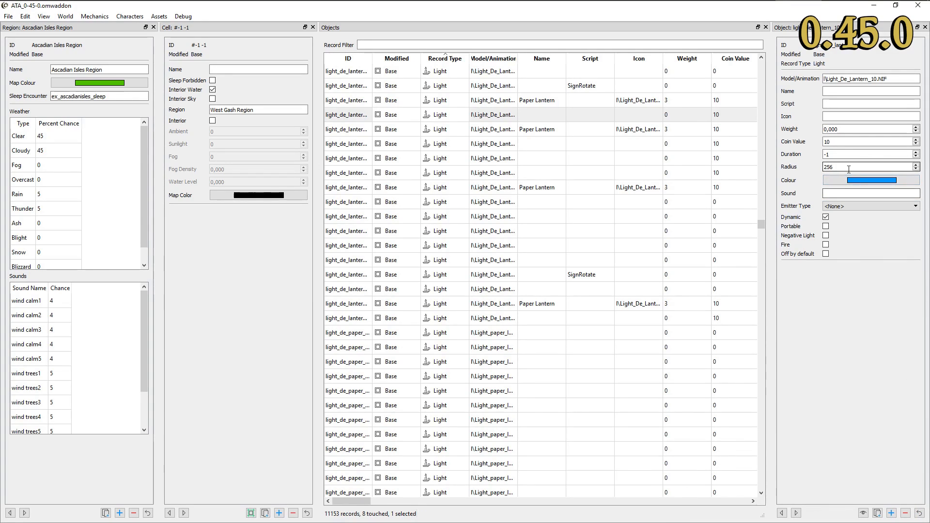
pyautogui.click(870, 179)
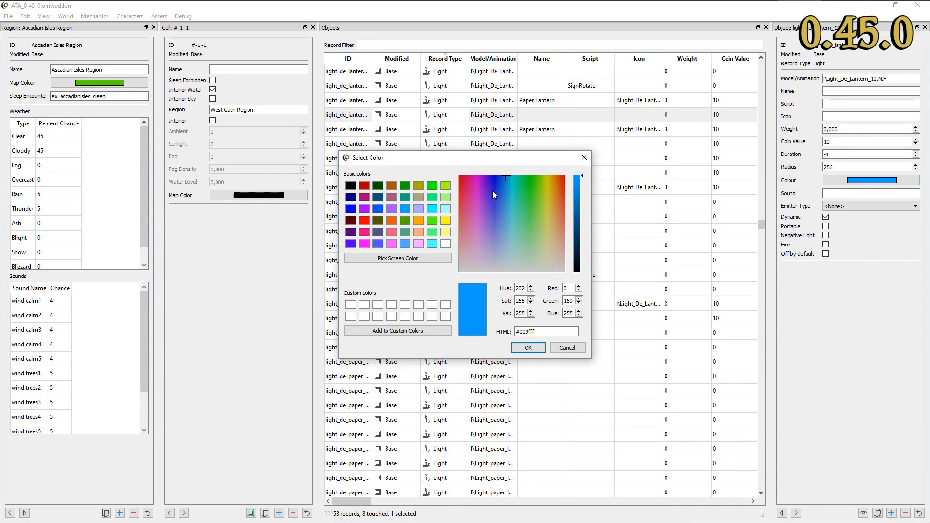
pyautogui.click(500, 225)
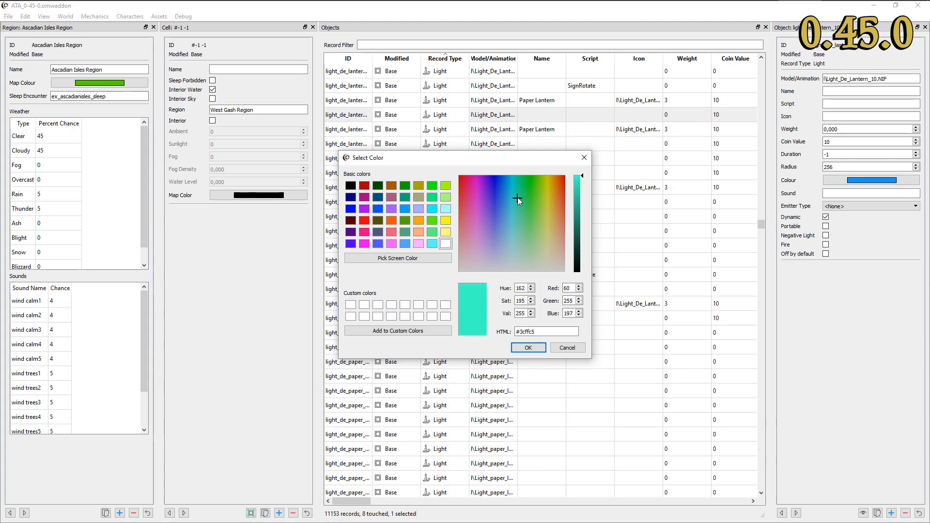
pyautogui.click(557, 243)
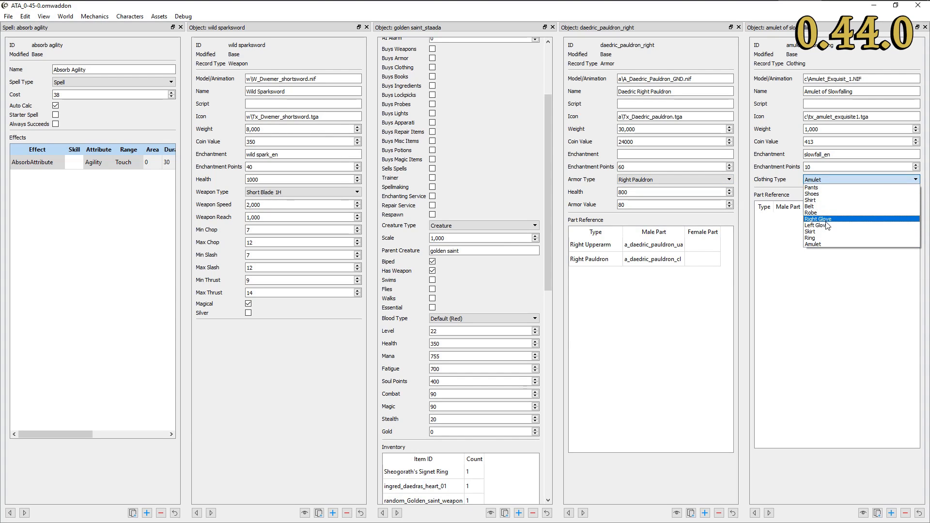
pyautogui.moveTo(819, 232)
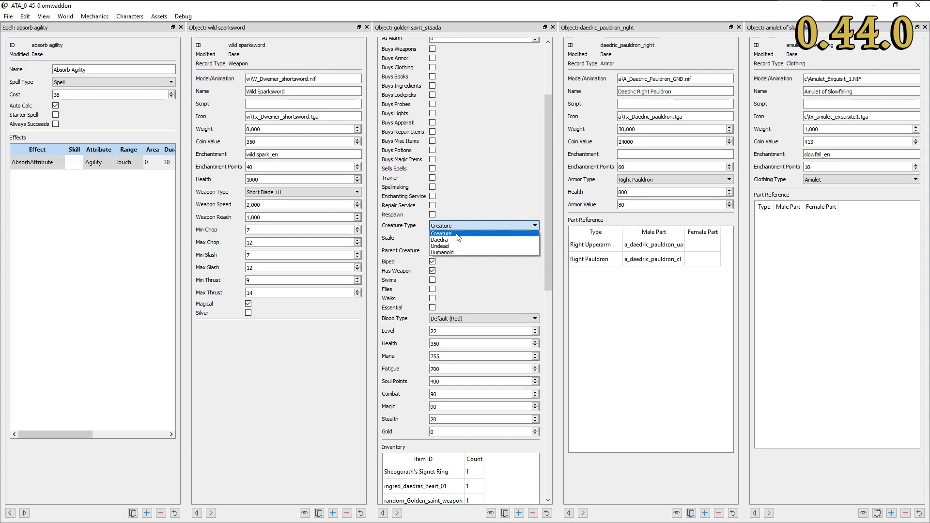
# - Keep the creature type as Creature and inspect the spell's AbsorbAttribute effect
pyautogui.click(440, 232)
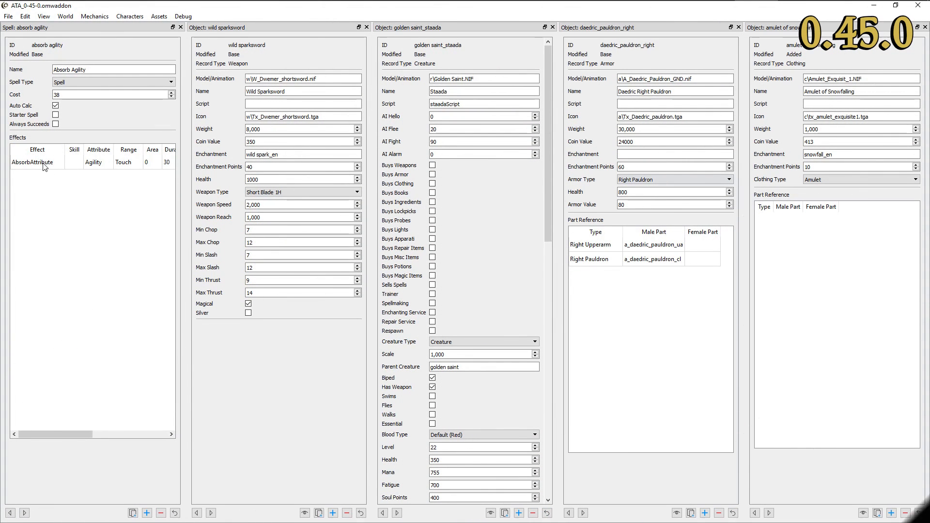
pyautogui.click(59, 162)
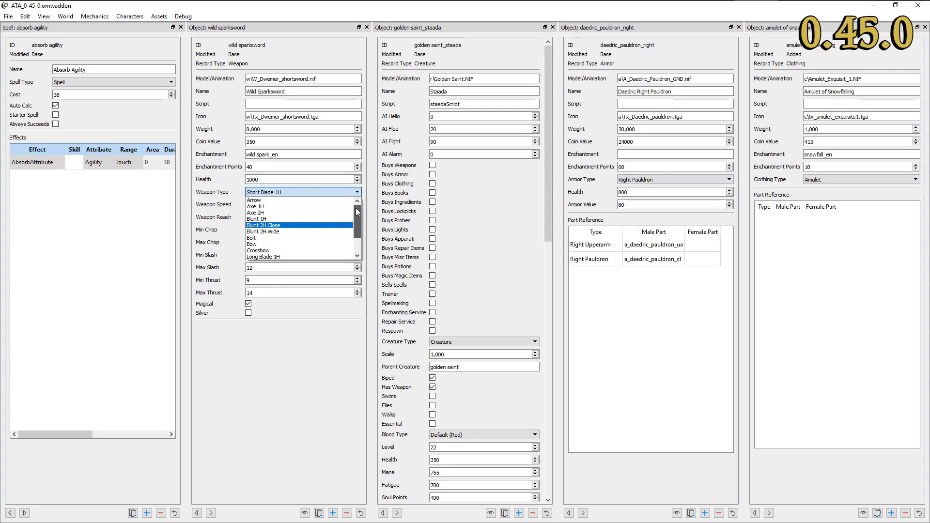
pyautogui.click(483, 435)
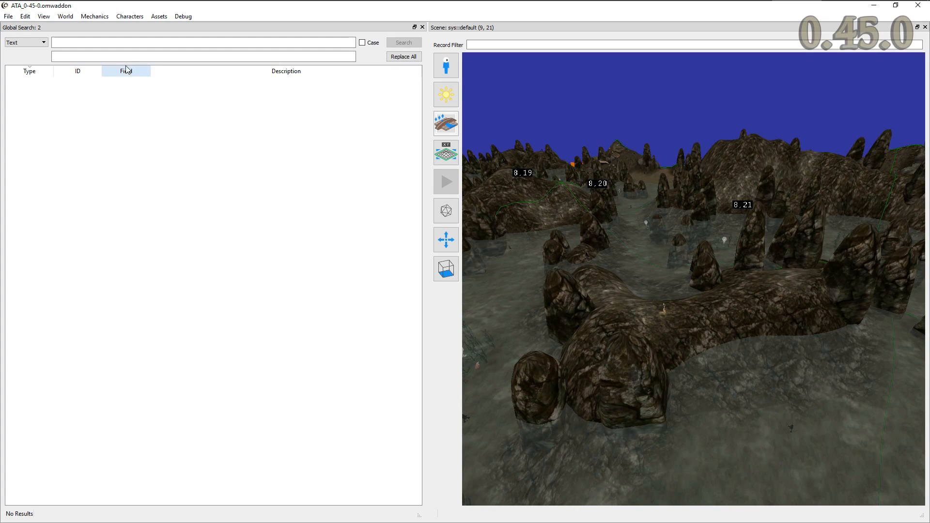
# - Run a global text search for 'Horses', then search for 'Dragons'
pyautogui.write('Horses')
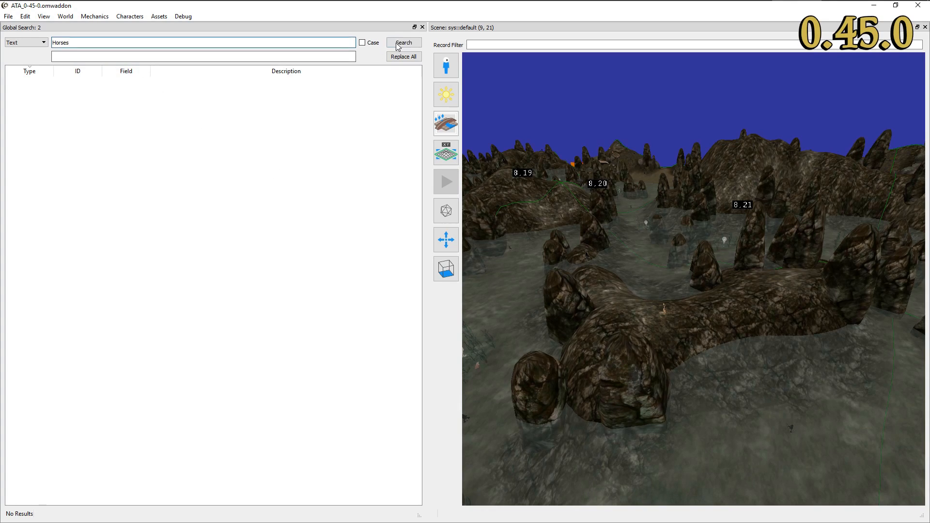
pyautogui.click(404, 43)
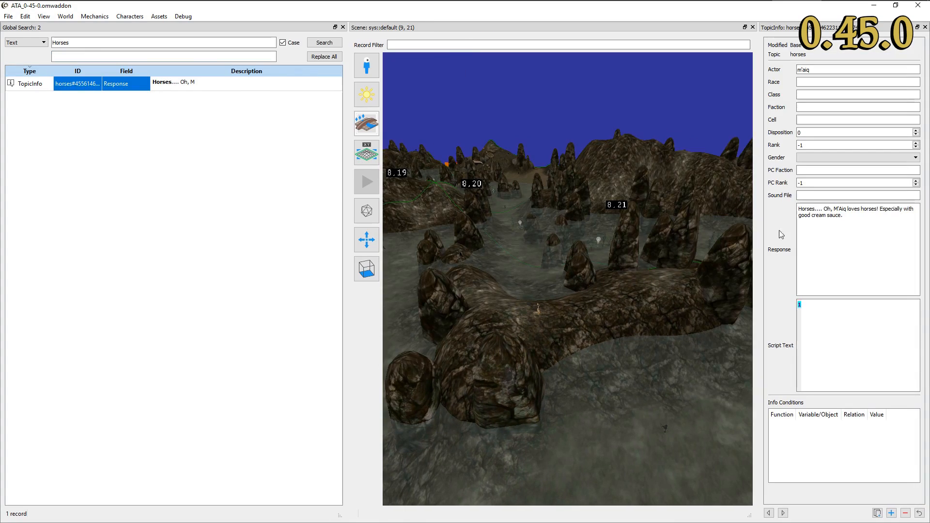
pyautogui.write('Dragons')
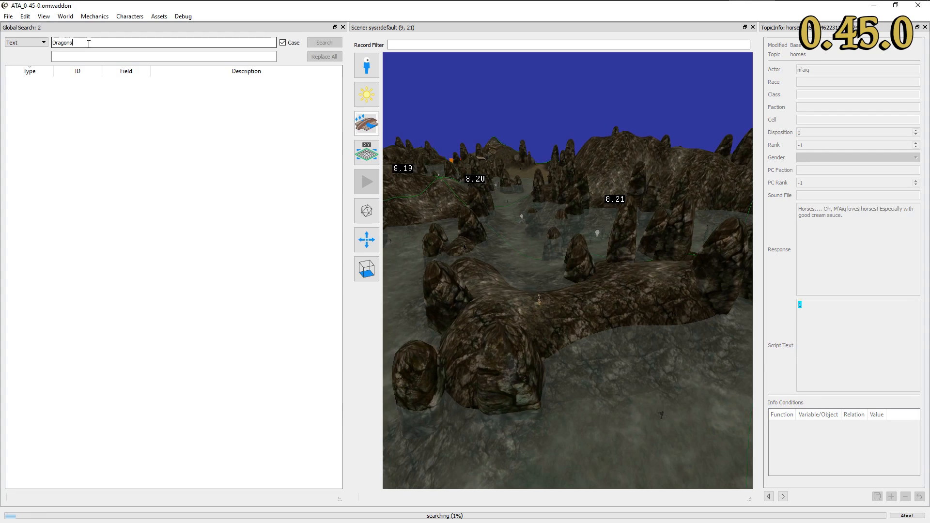
pyautogui.click(324, 42)
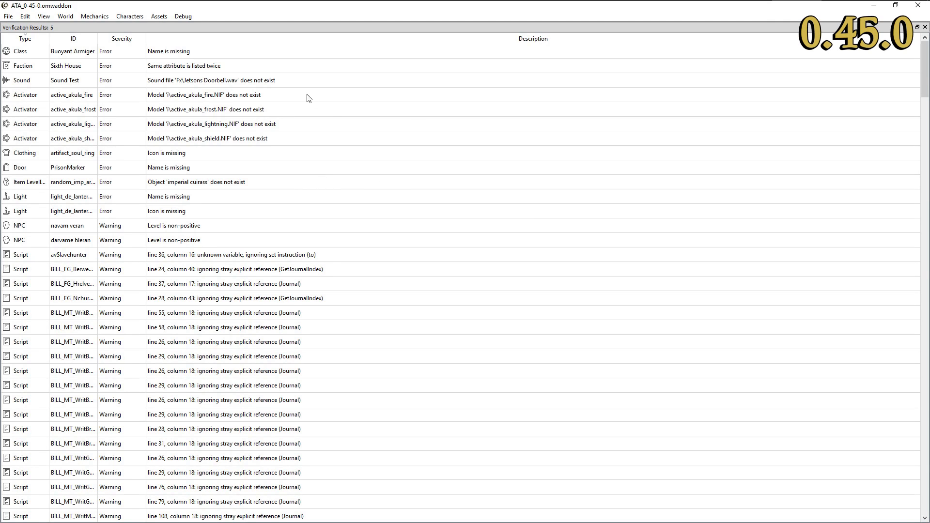
pyautogui.moveTo(848, 464)
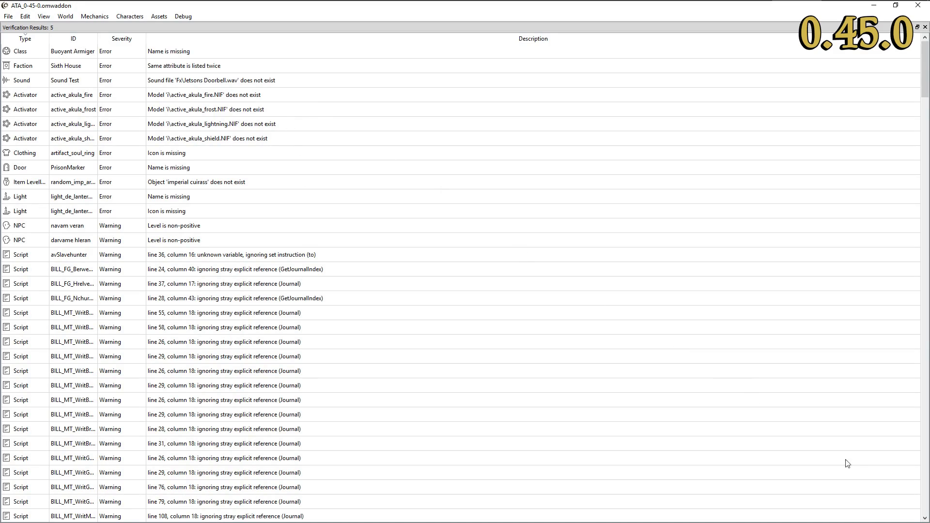
# - Scroll down the verification results to the pathgrid, journal and enchantment issues
pyautogui.scroll(-3)
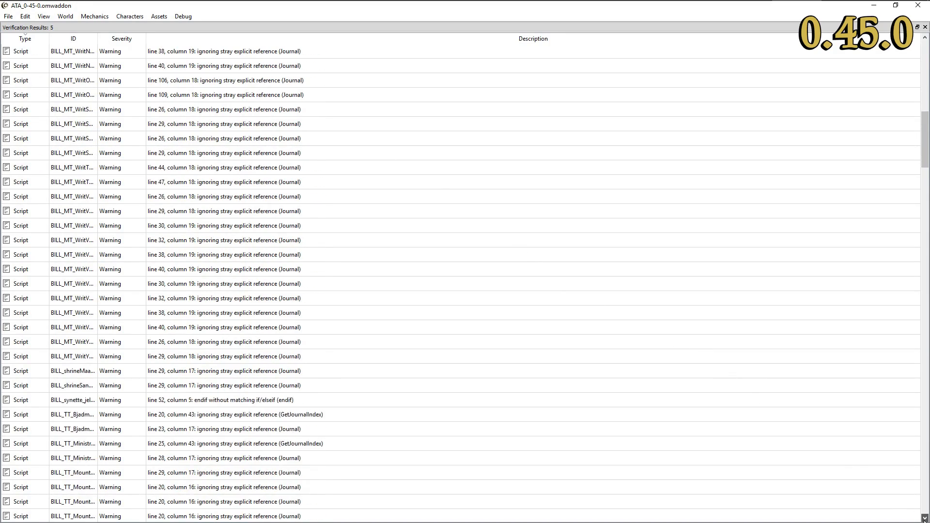
pyautogui.scroll(-3)
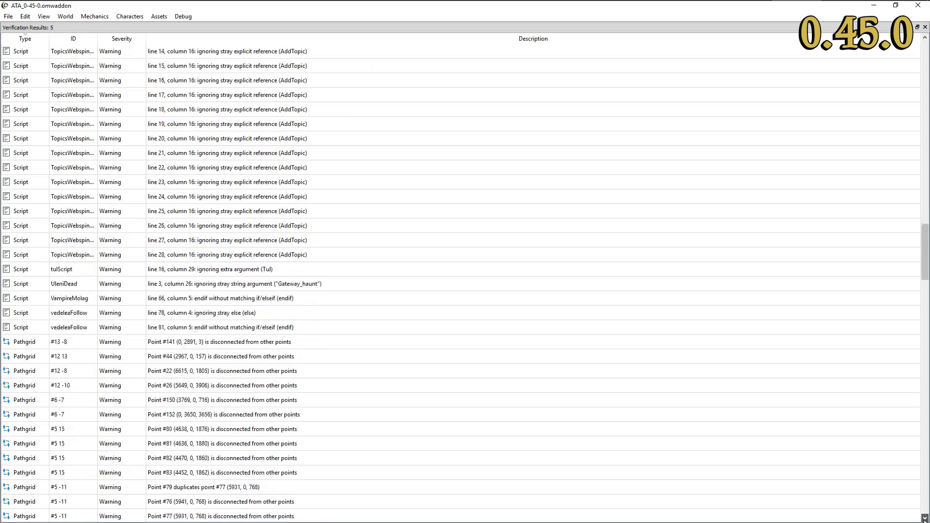
pyautogui.scroll(-3)
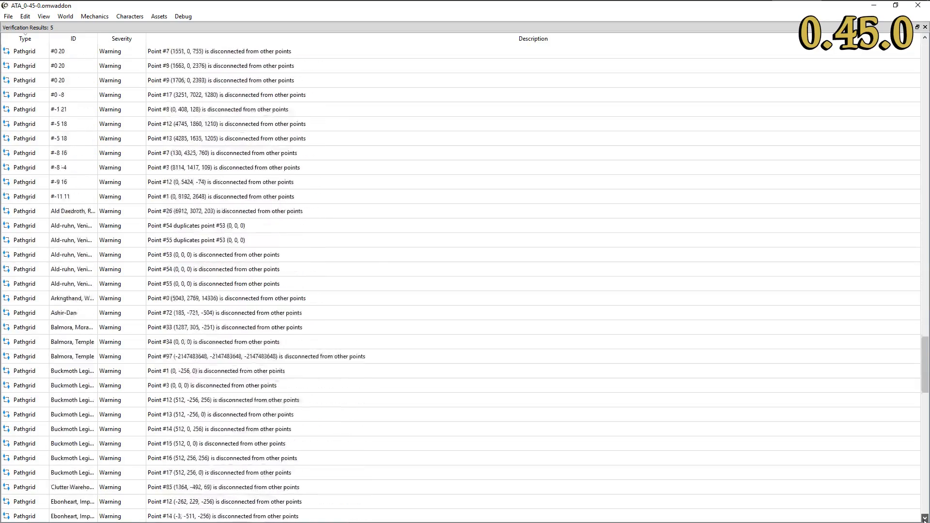
pyautogui.scroll(-3)
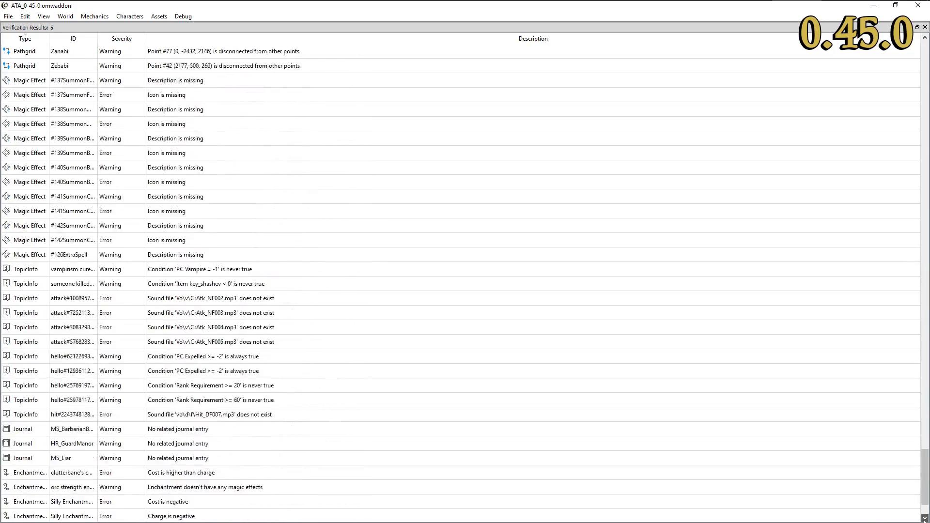
pyautogui.scroll(-3)
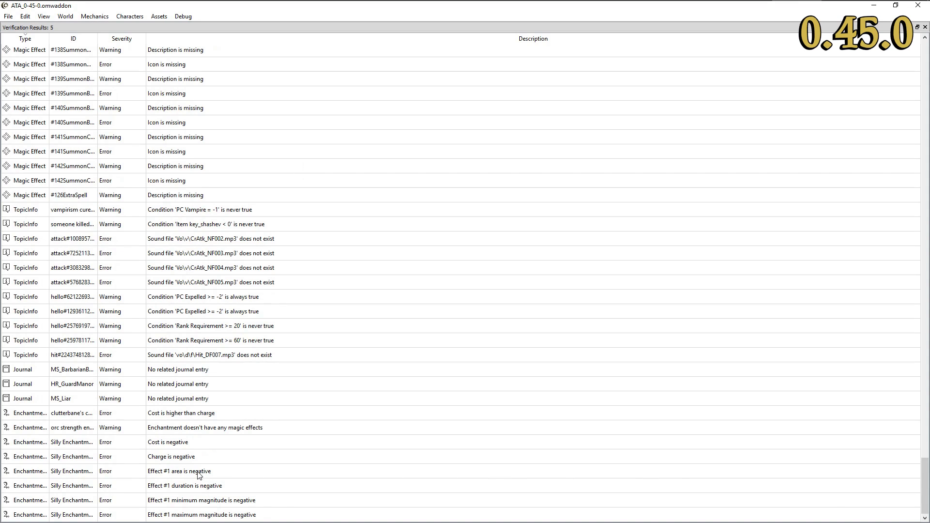
pyautogui.moveTo(237, 403)
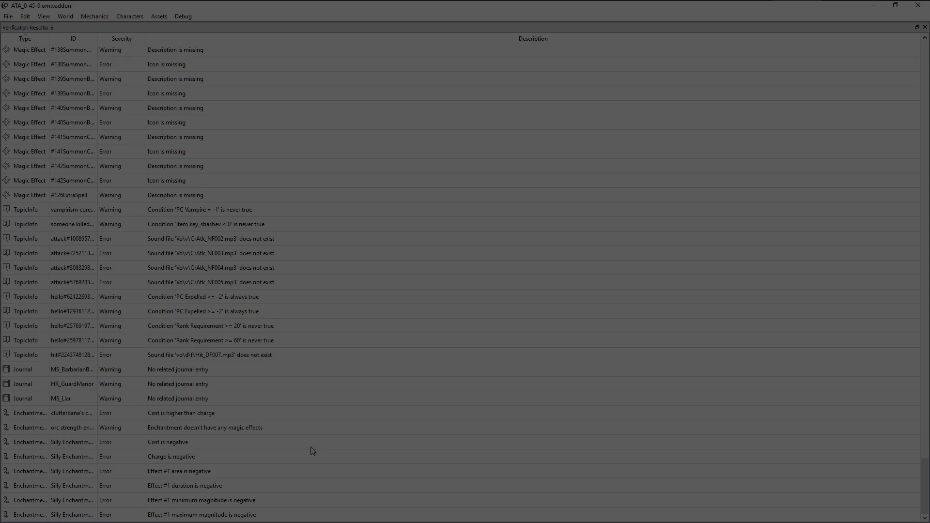
# - Enable 'Ignore base records in verifier' in the Reports preferences
pyautogui.click(25, 16)
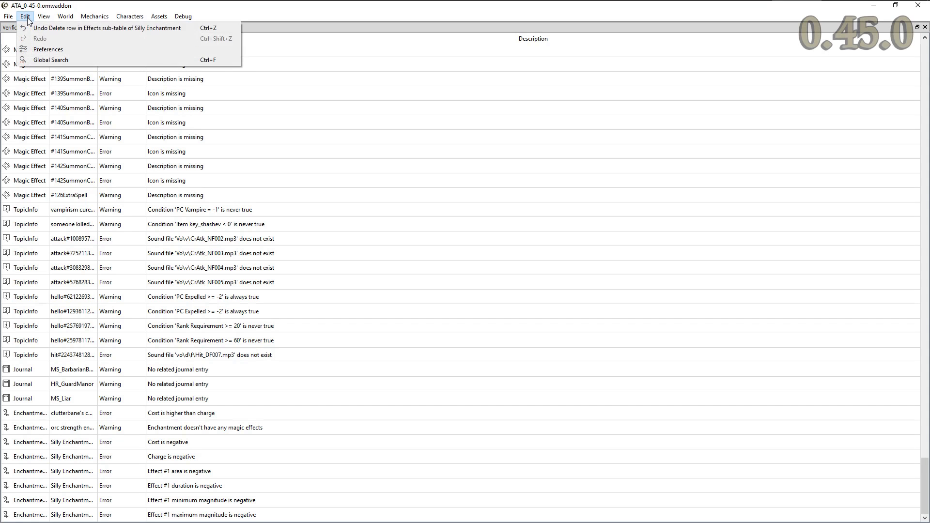
pyautogui.click(48, 50)
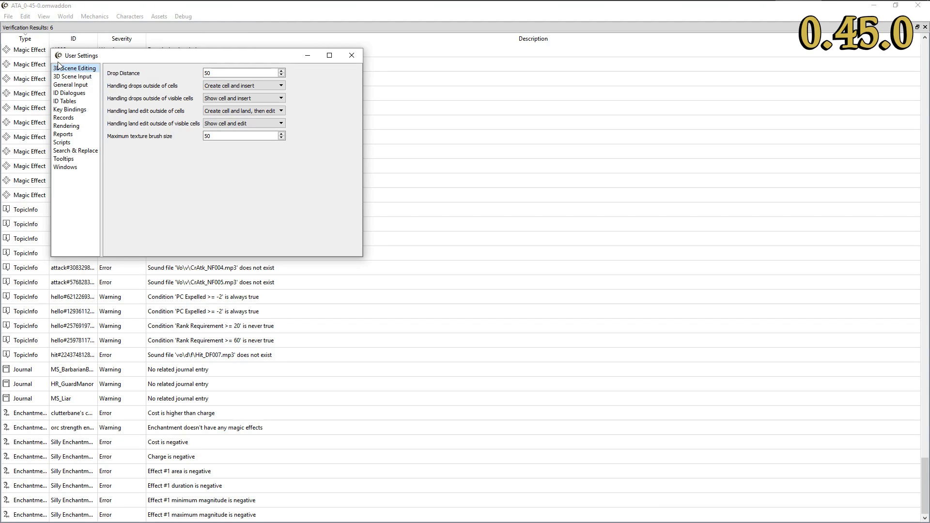
pyautogui.click(63, 134)
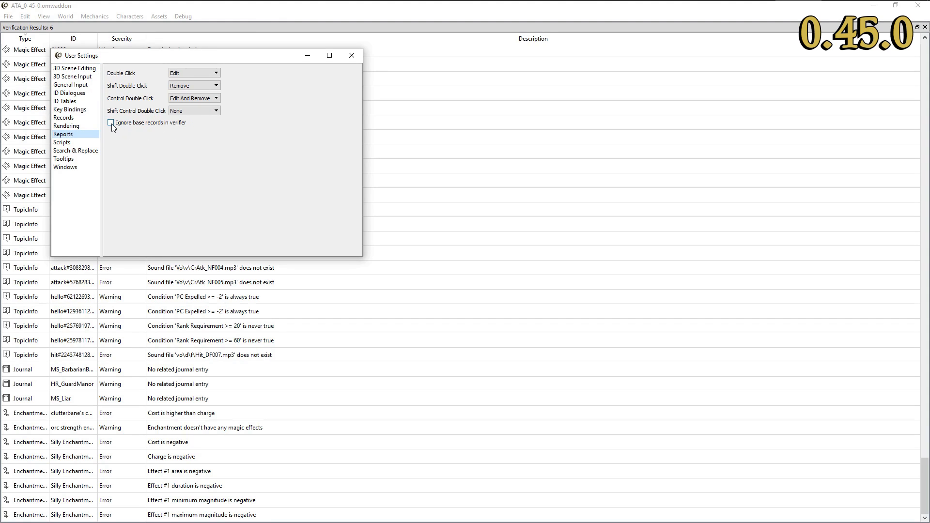
pyautogui.click(351, 55)
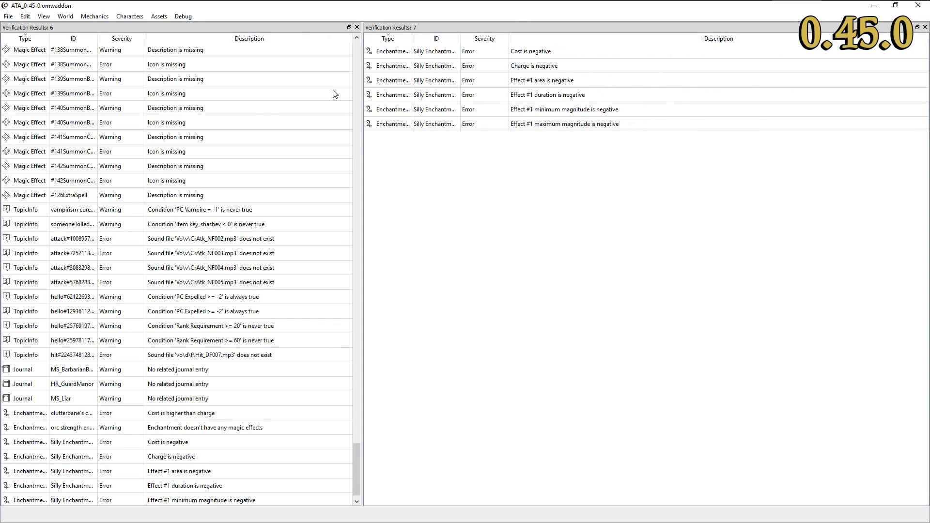
pyautogui.moveTo(306, 105)
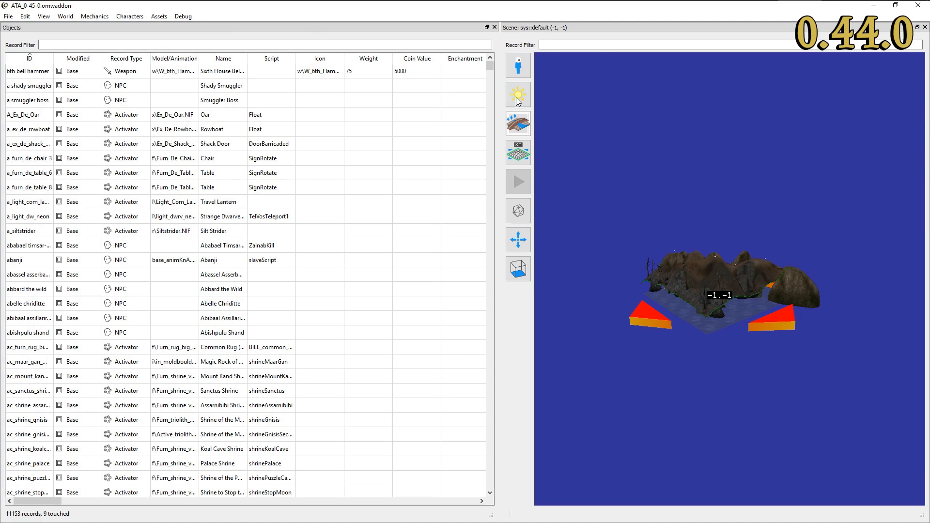
pyautogui.click(518, 153)
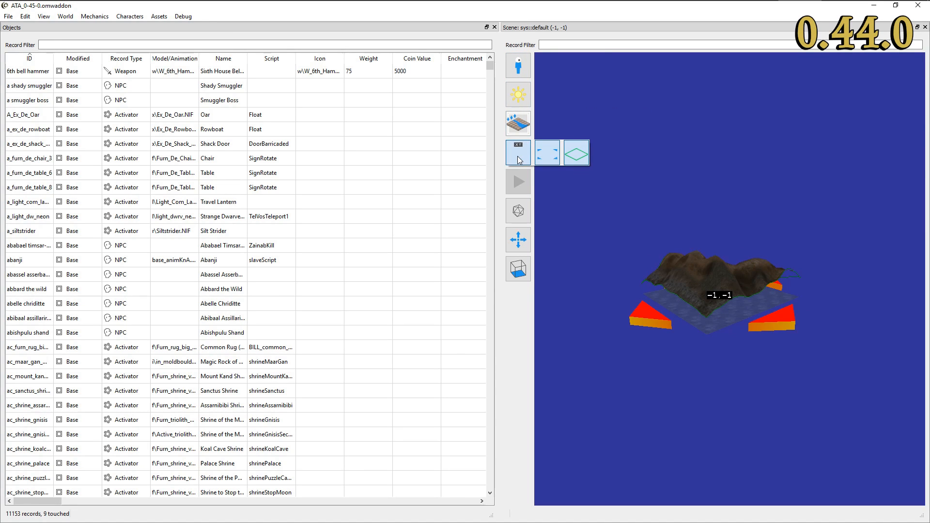
pyautogui.click(518, 240)
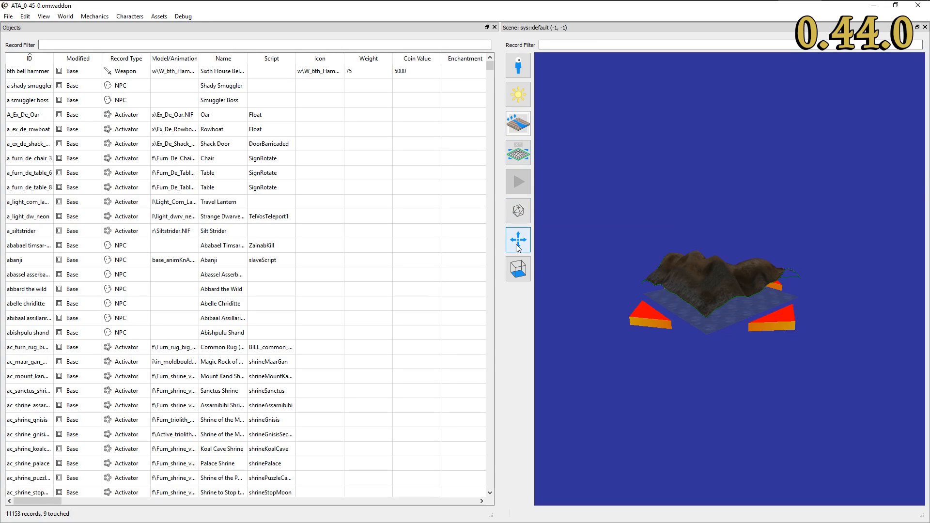
pyautogui.click(517, 268)
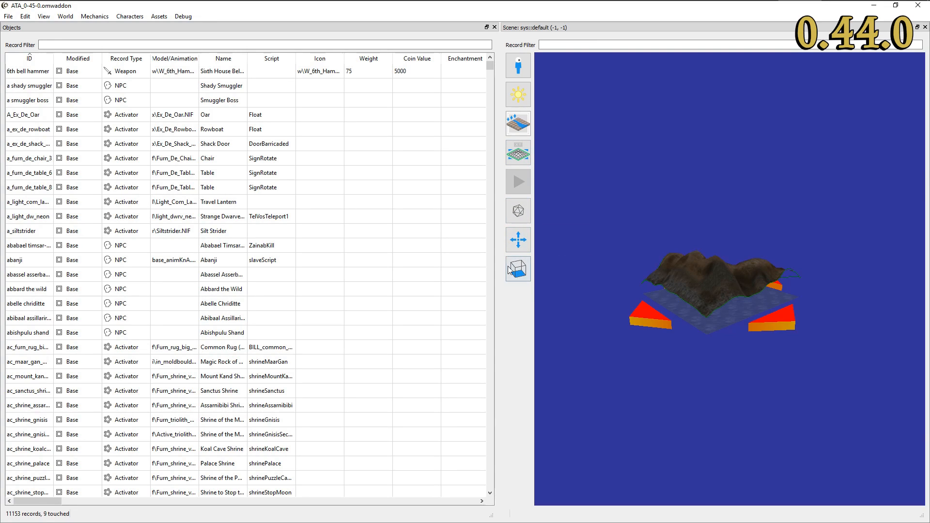
pyautogui.click(43, 16)
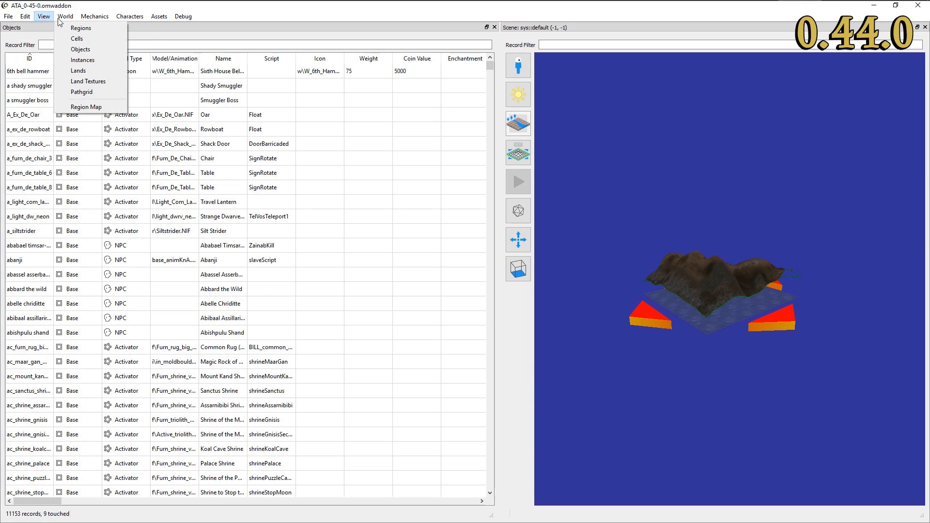
pyautogui.click(254, 20)
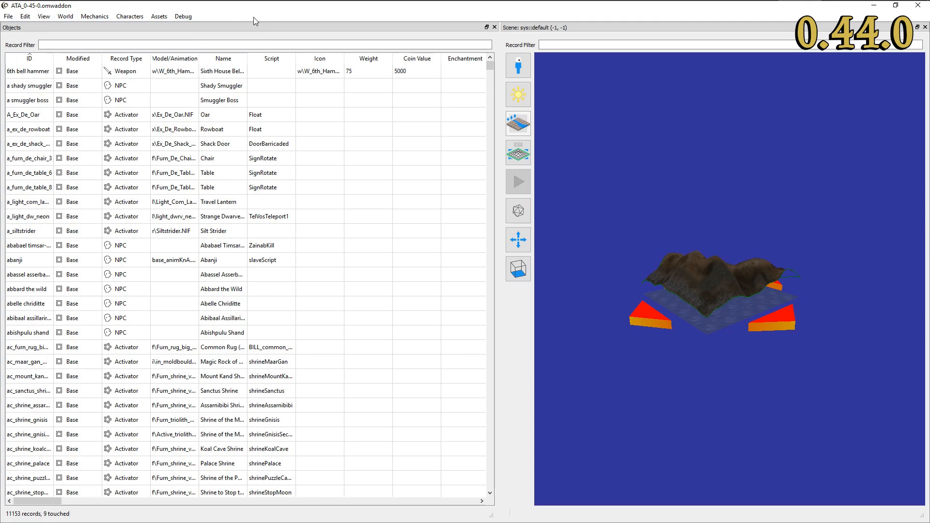
pyautogui.scroll(-3)
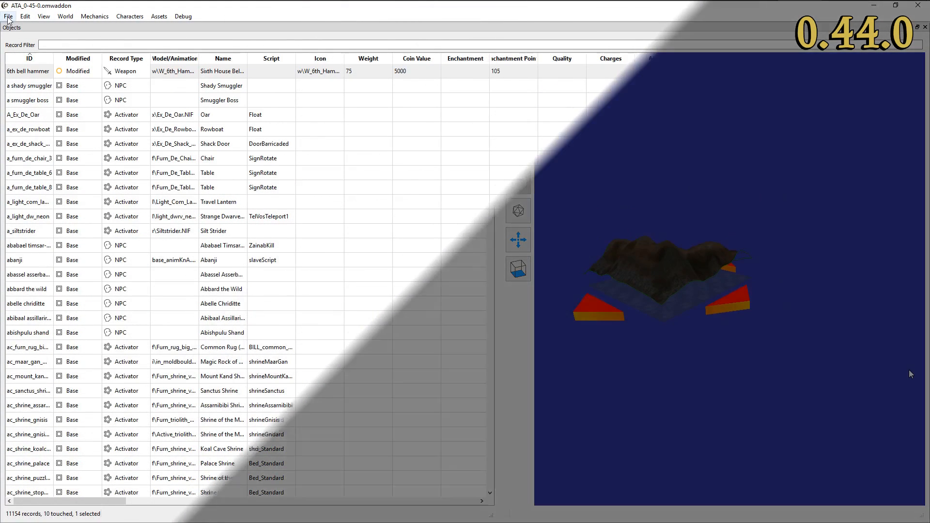
pyautogui.click(43, 16)
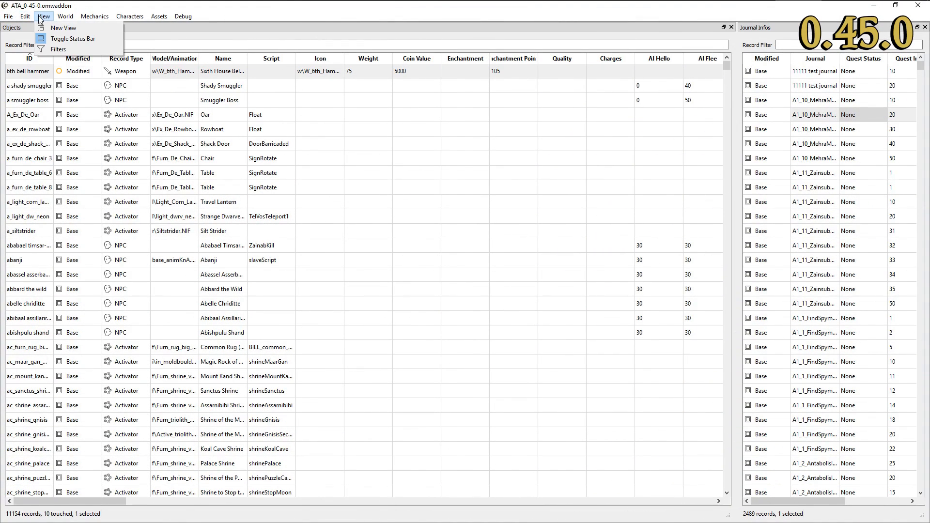
pyautogui.click(95, 16)
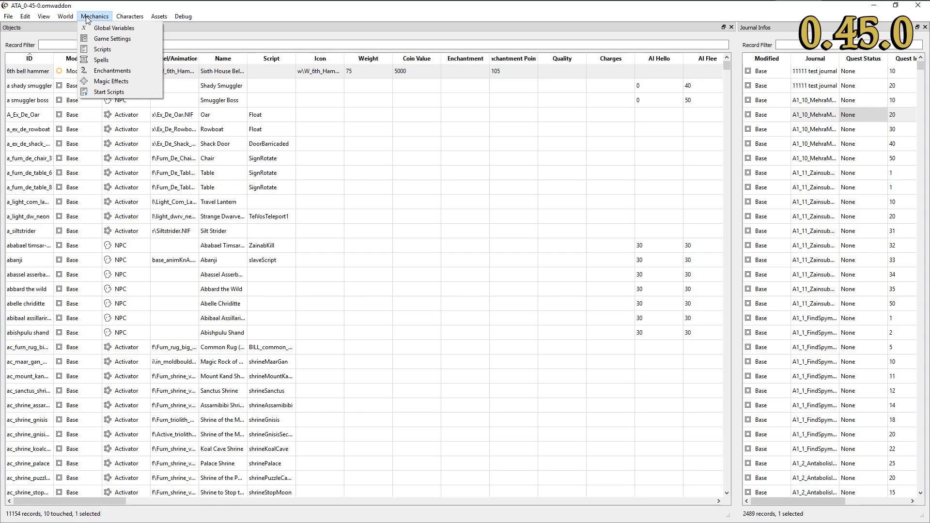
pyautogui.click(159, 16)
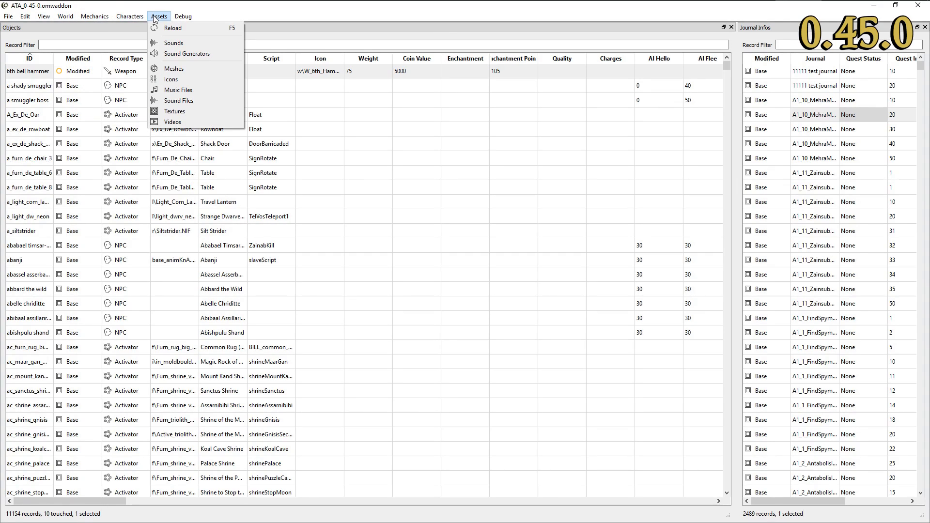
pyautogui.click(158, 16)
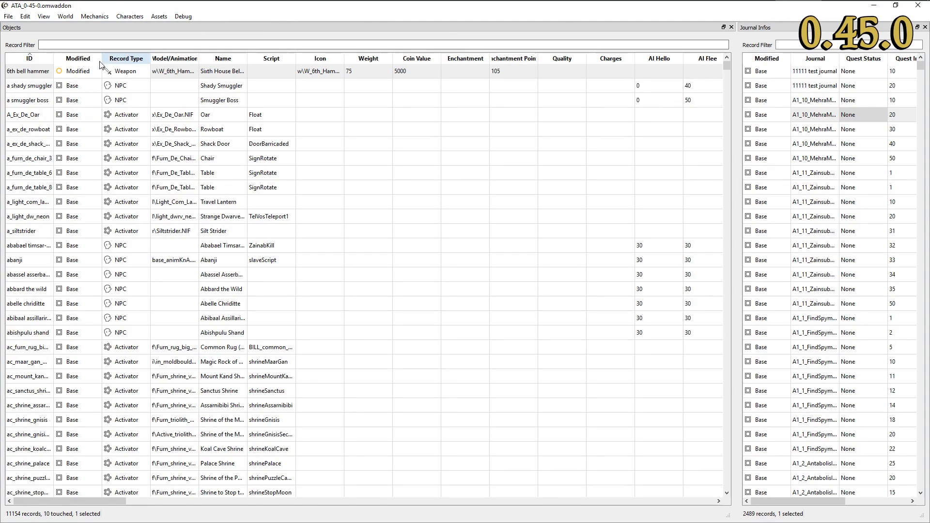
pyautogui.click(29, 144)
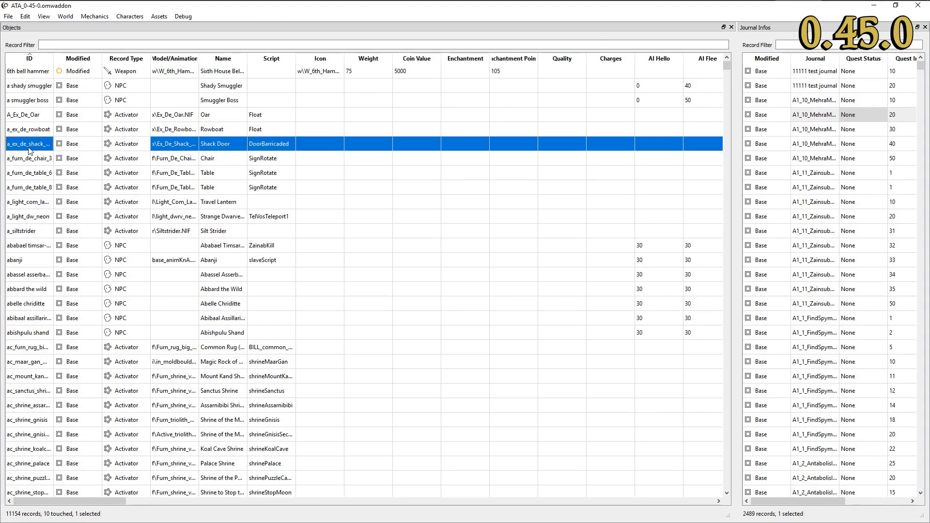
pyautogui.rightClick(29, 144)
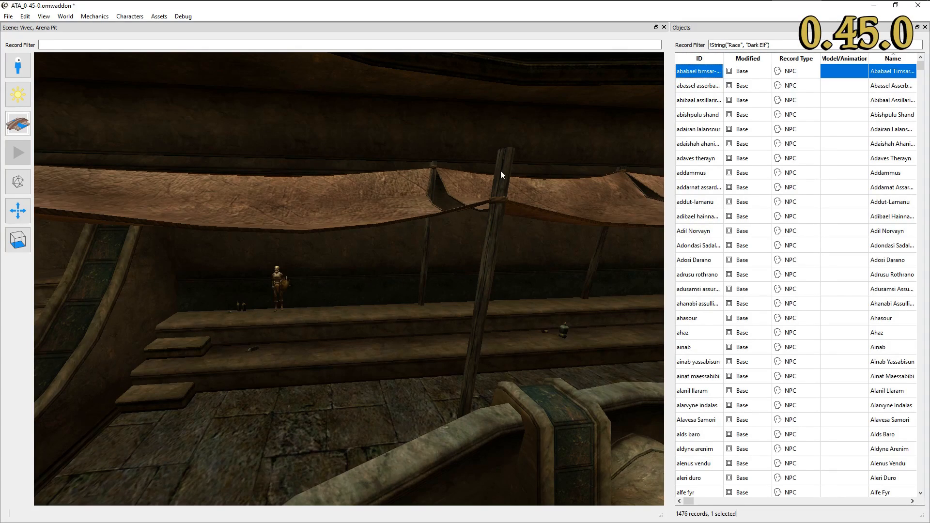
# - Place four more Dark Elf NPCs on the ledge and in the stands
pyautogui.click(698, 85)
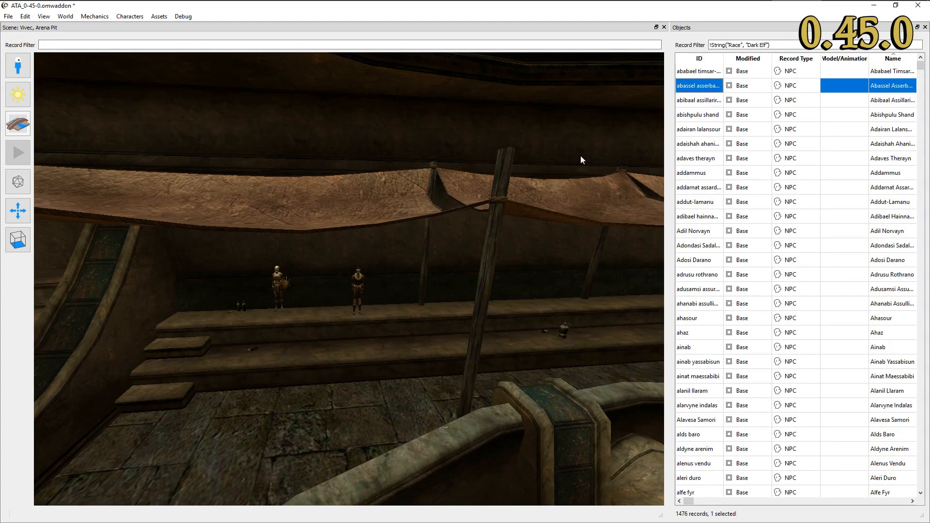
pyautogui.click(698, 100)
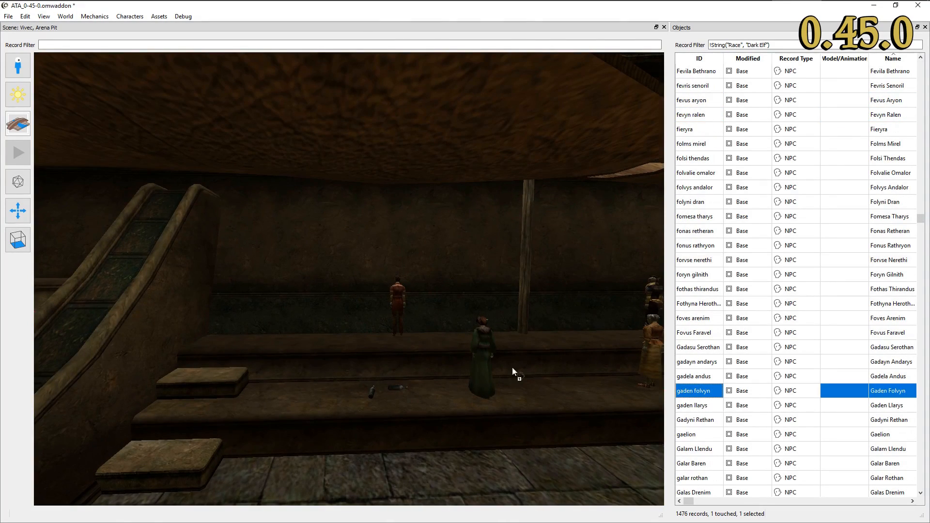
pyautogui.click(696, 419)
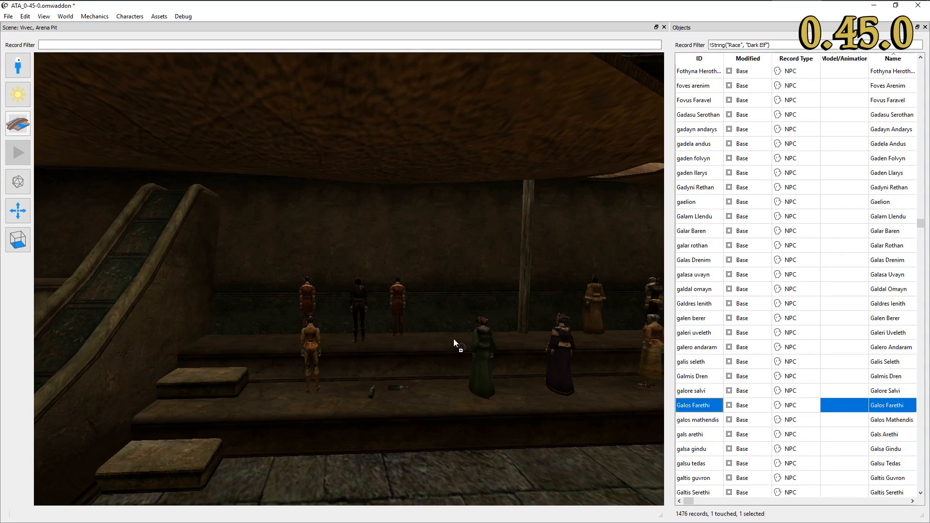
pyautogui.click(698, 463)
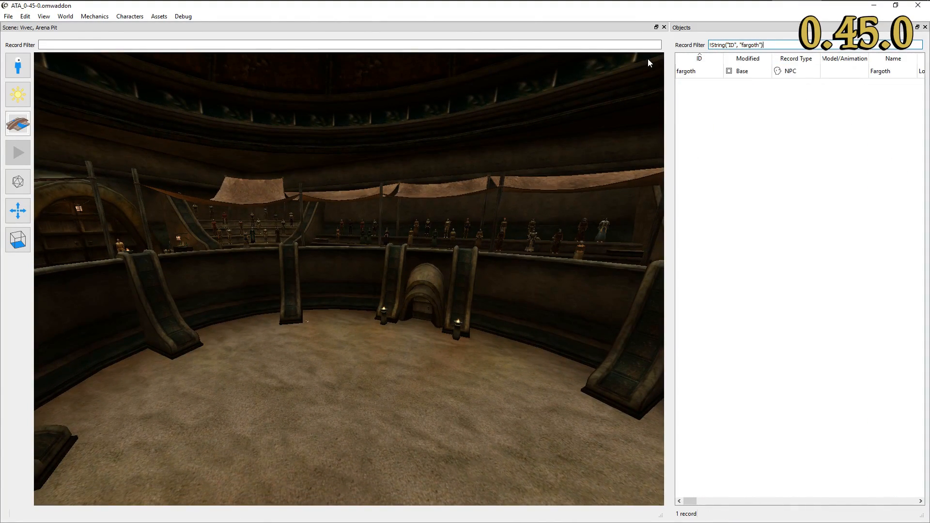
# - Drag the fargoth record onto the Arena Pit floor
pyautogui.click(700, 70)
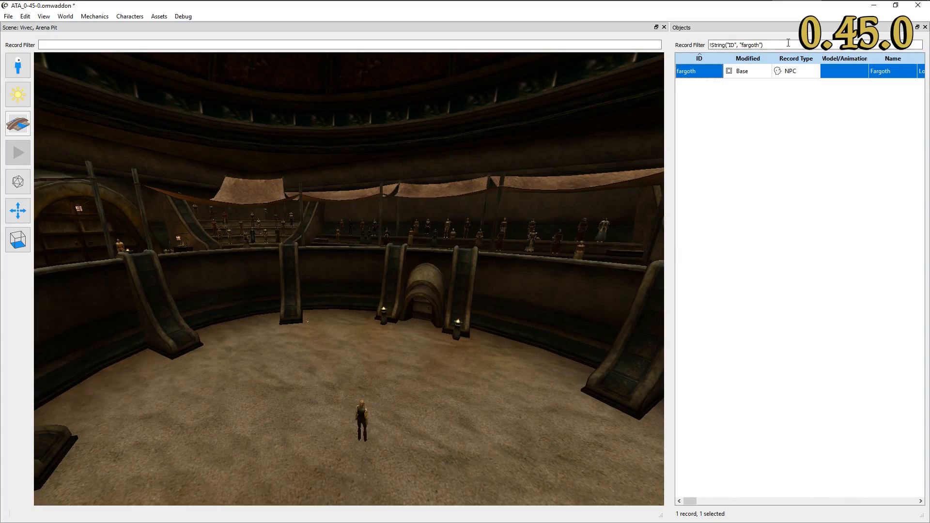